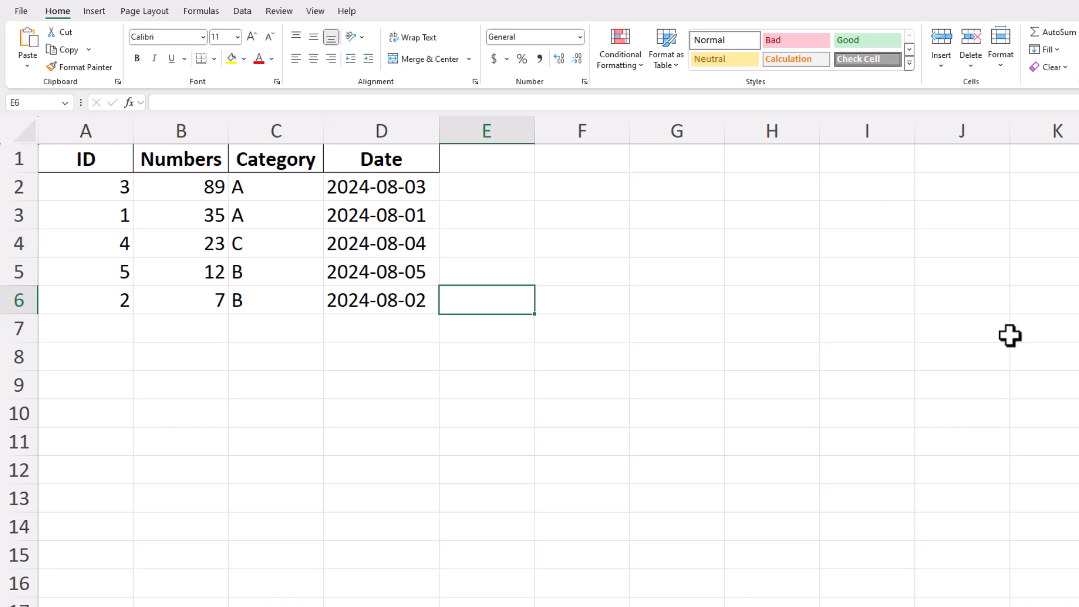
{"action": "mouse_move", "coordinate": [788, 324]}
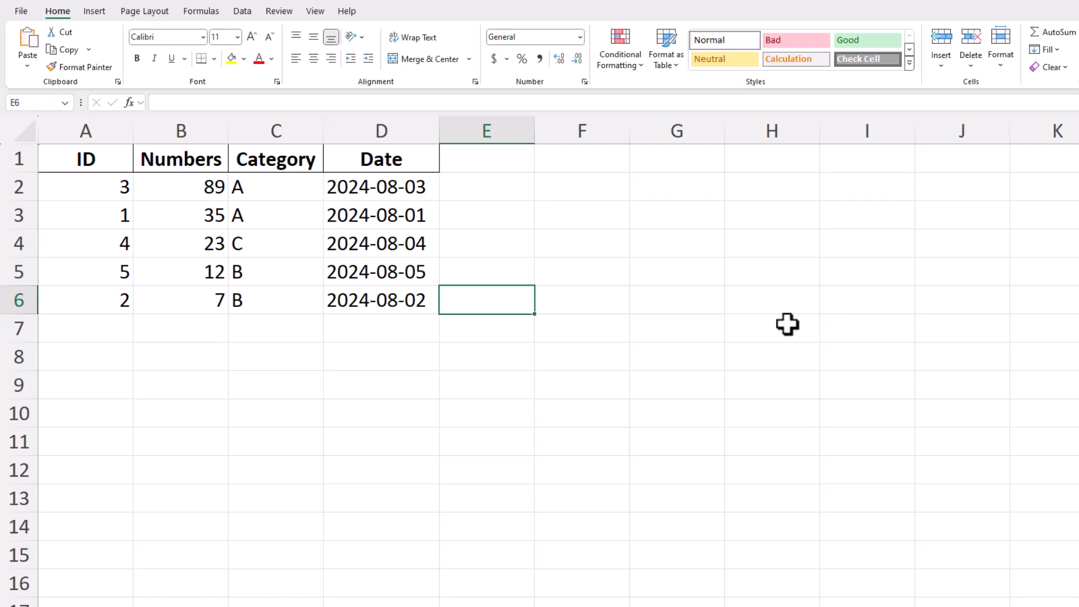
{"action": "mouse_move", "coordinate": [733, 331]}
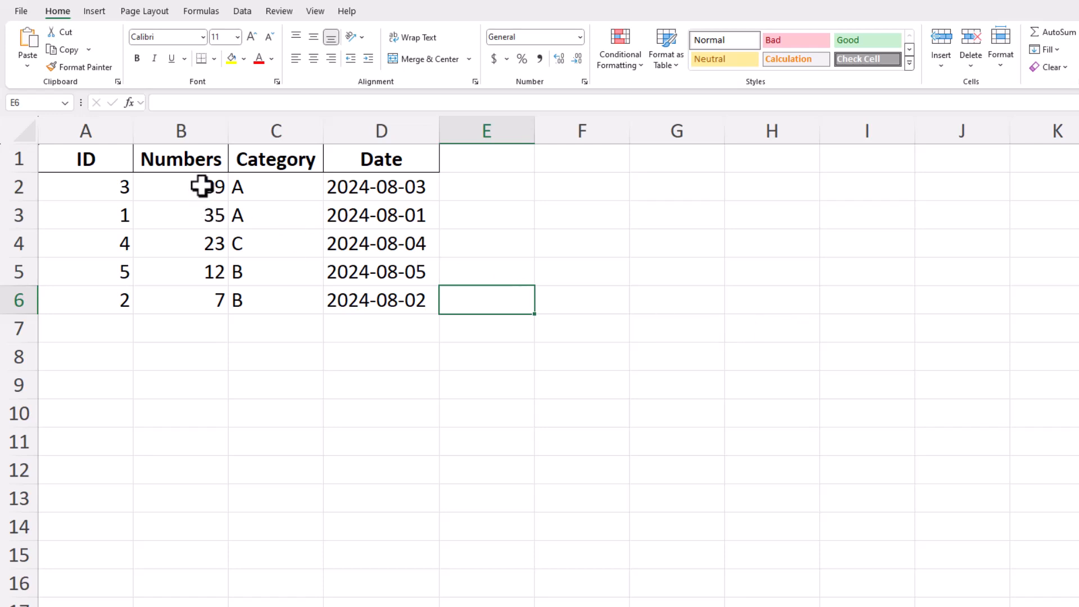
Select the five Numbers values in B2:B6.
{"action": "left_click_drag", "start_coordinate": [180, 187], "coordinate": [180, 300]}
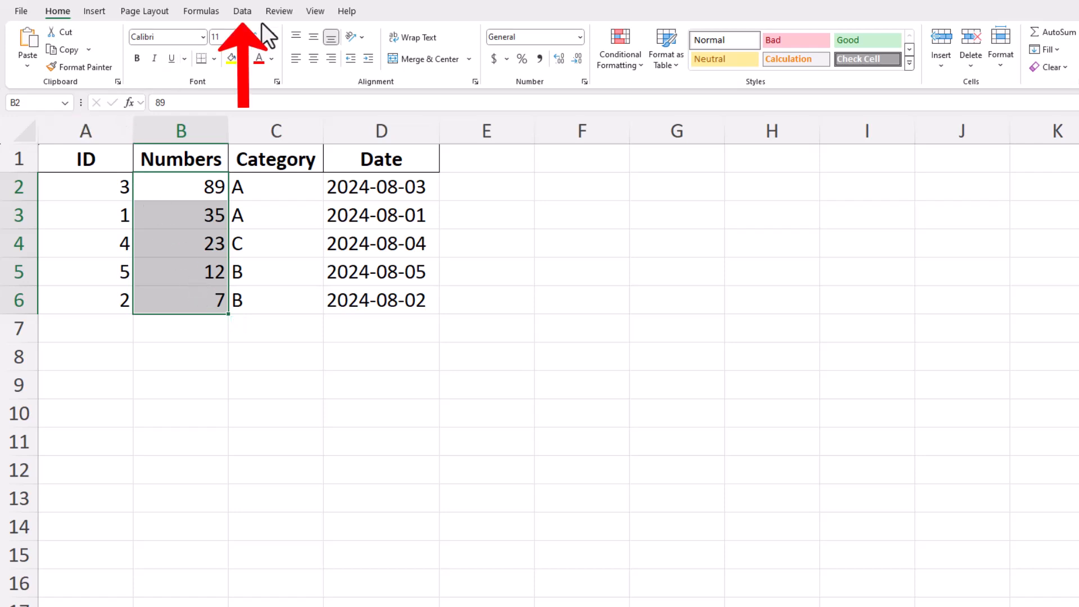
Switch the ribbon to the Data tab.
{"action": "left_click", "coordinate": [242, 11]}
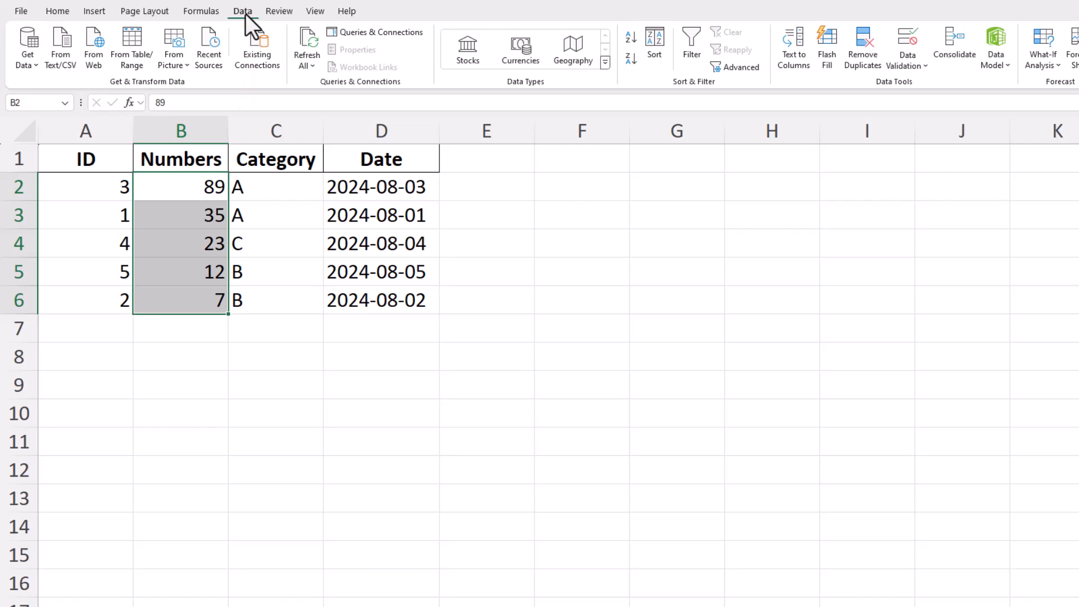
{"action": "mouse_move", "coordinate": [678, 159]}
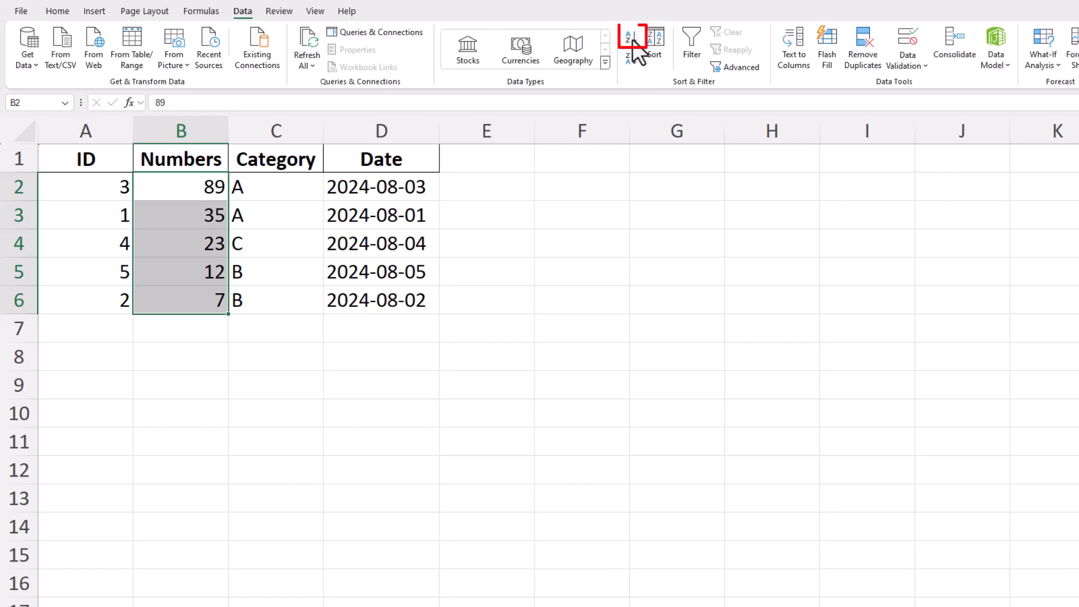
Sort Numbers ascending (7 to 89), expanding the selection to whole rows.
{"action": "left_click", "coordinate": [628, 41]}
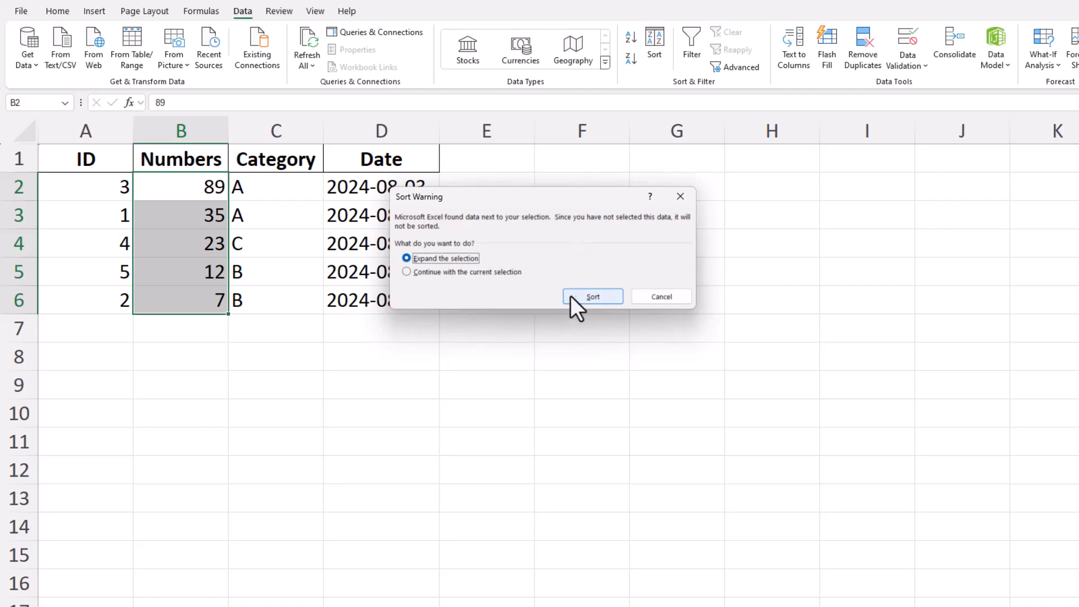
{"action": "left_click", "coordinate": [592, 297]}
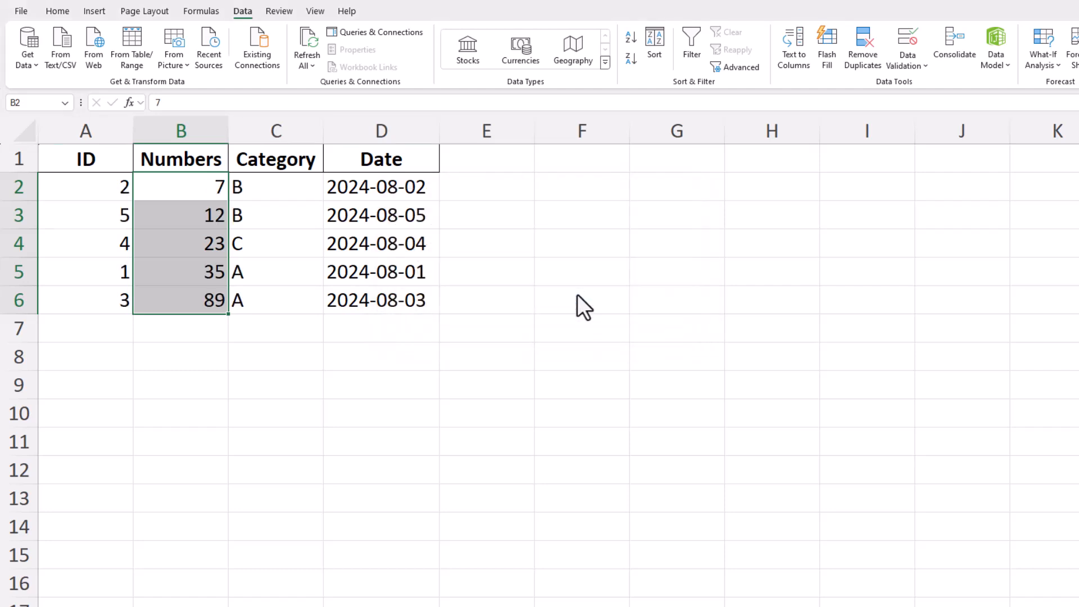
{"action": "mouse_move", "coordinate": [621, 241]}
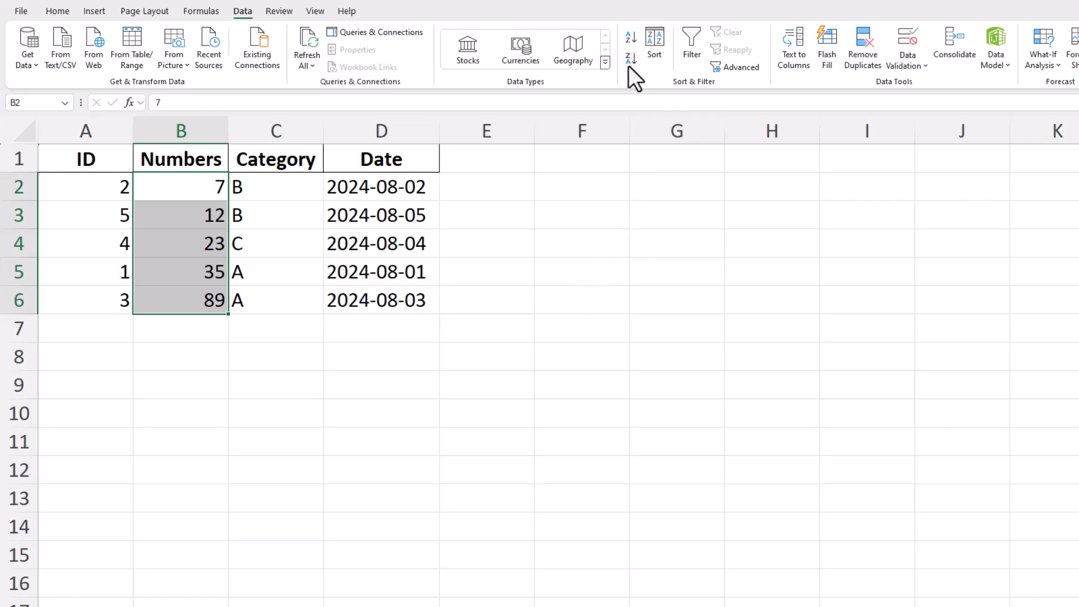
{"action": "mouse_move", "coordinate": [629, 56]}
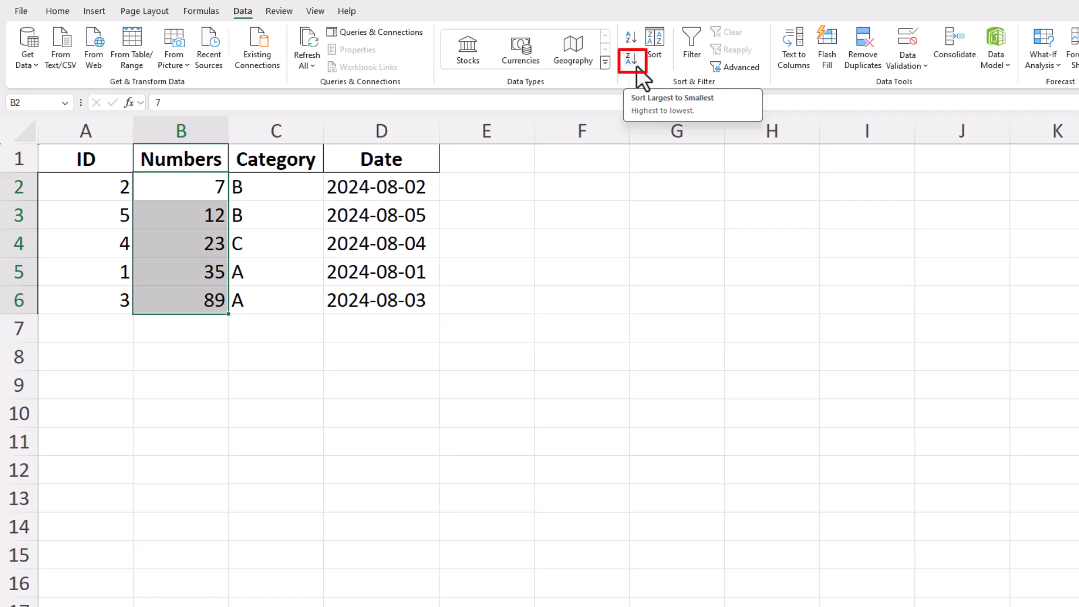
Sort Numbers descending (89 to 7), expanding the selection to whole rows.
{"action": "left_click", "coordinate": [632, 61]}
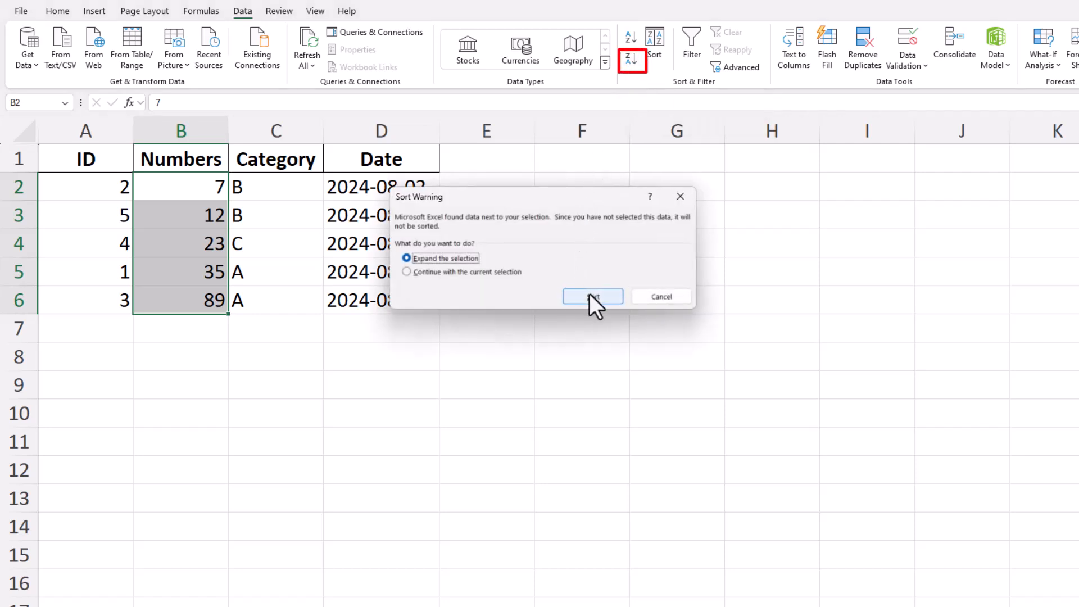
{"action": "left_click", "coordinate": [592, 297]}
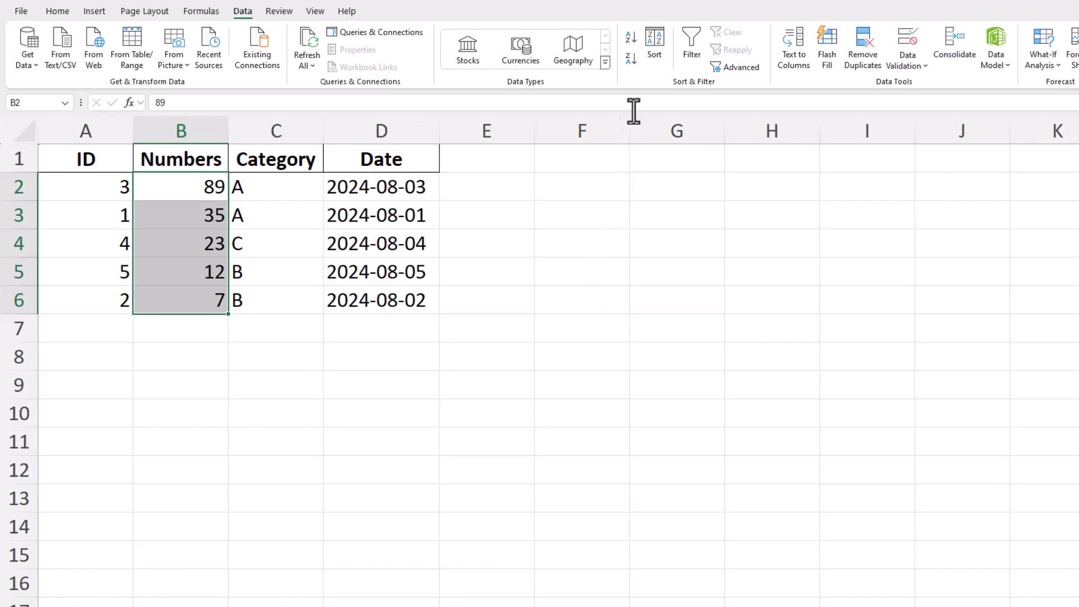
{"action": "mouse_move", "coordinate": [632, 46]}
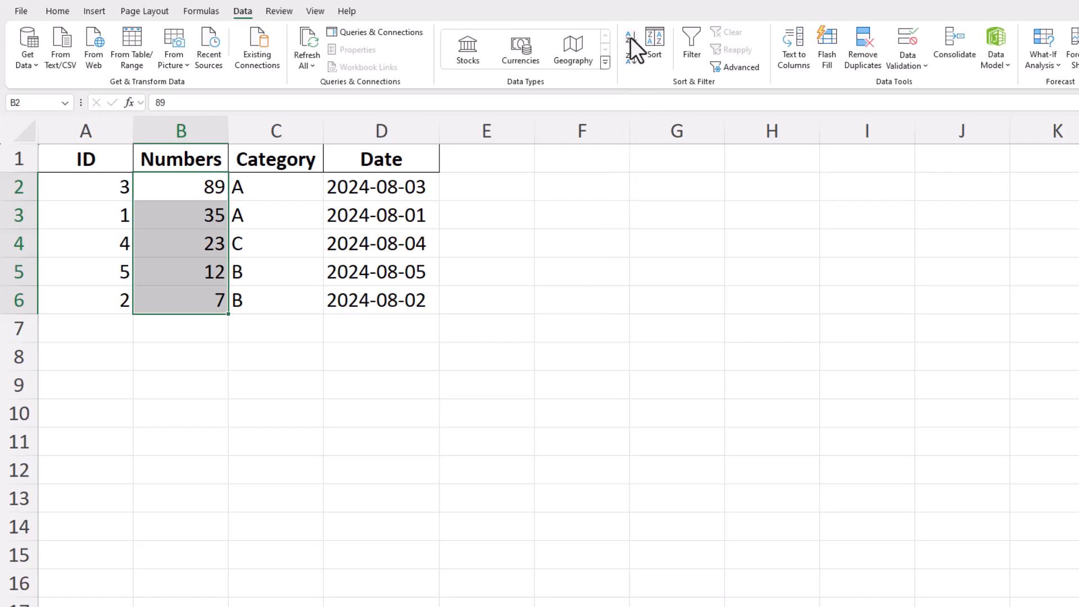
Re-sort Numbers ascending, briefly trying current-selection-only before expanding to whole rows.
{"action": "left_click", "coordinate": [629, 37]}
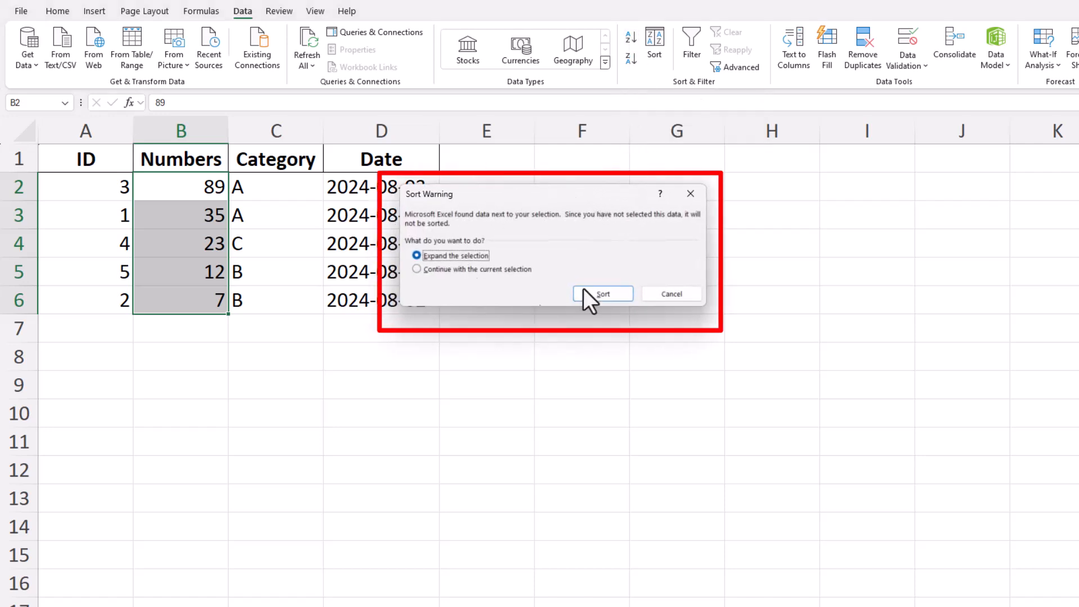
{"action": "mouse_move", "coordinate": [568, 244]}
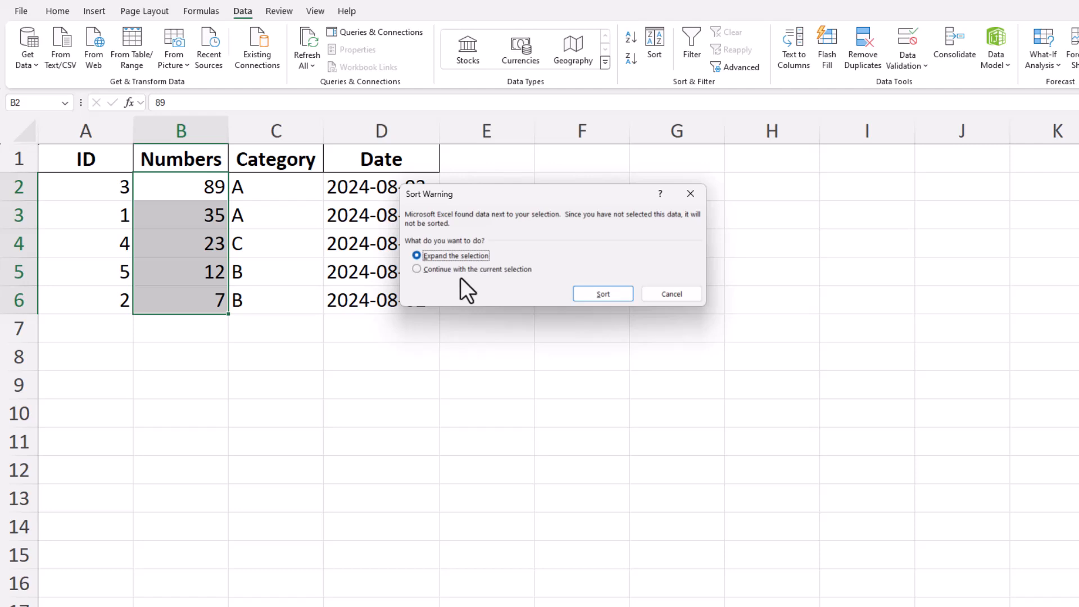
{"action": "left_click", "coordinate": [417, 269]}
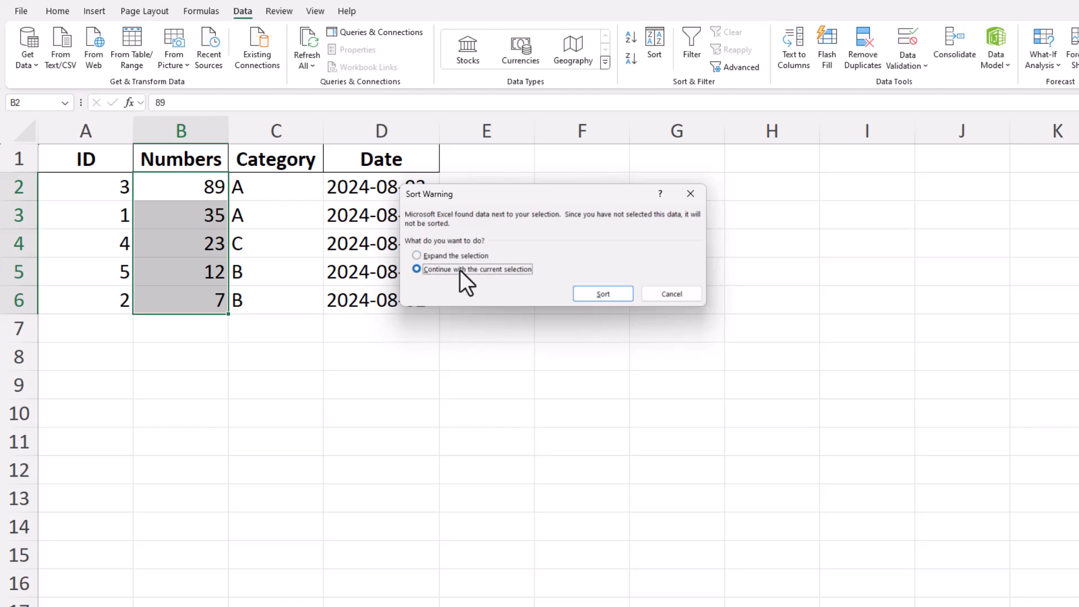
{"action": "mouse_move", "coordinate": [544, 282]}
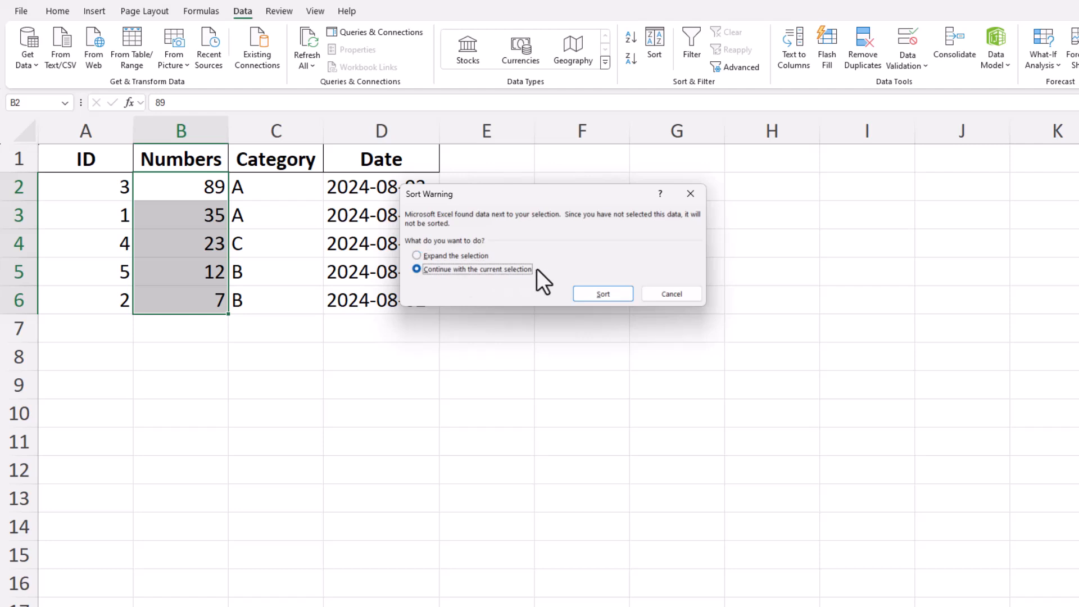
{"action": "left_click", "coordinate": [416, 256]}
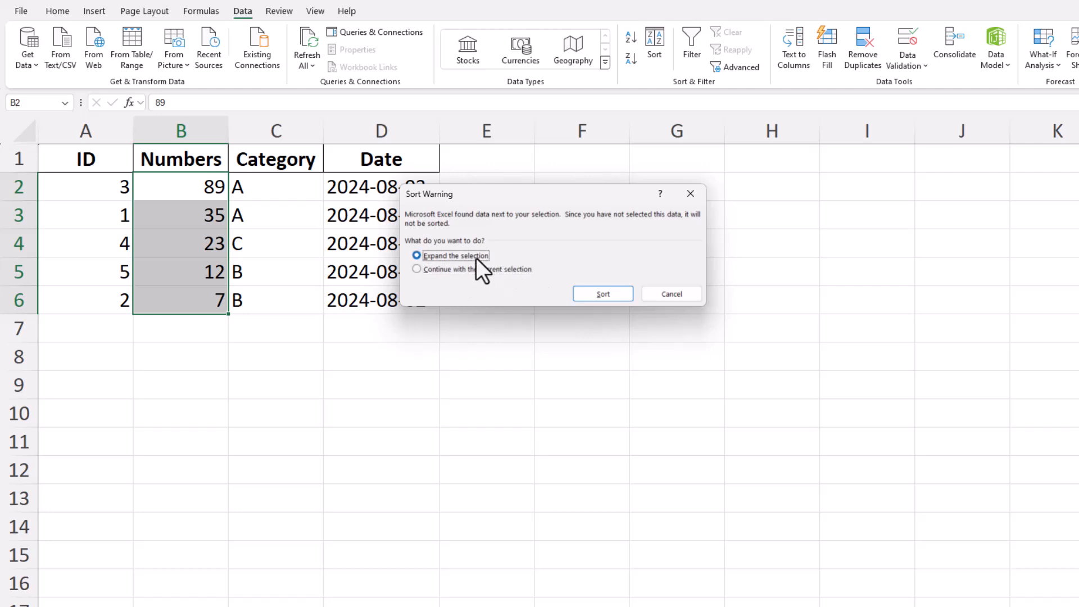
{"action": "mouse_move", "coordinate": [485, 309]}
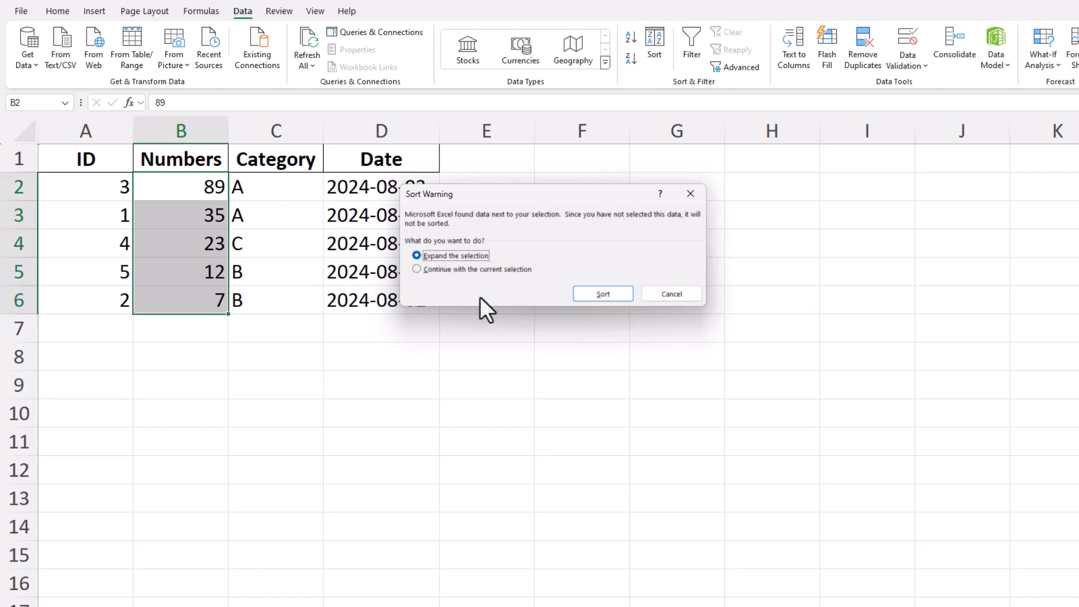
{"action": "left_click", "coordinate": [602, 293]}
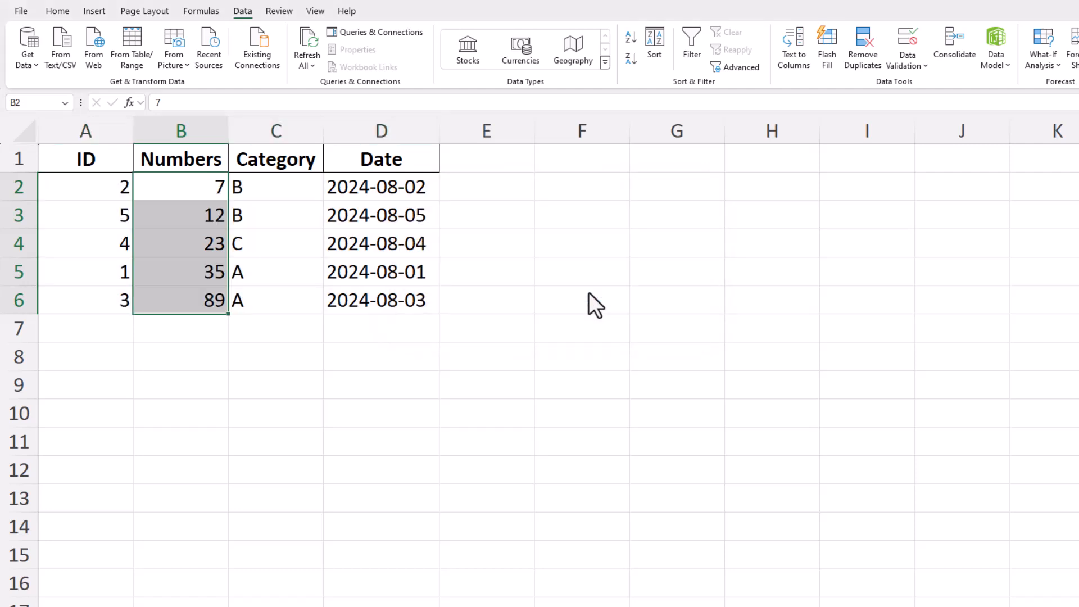